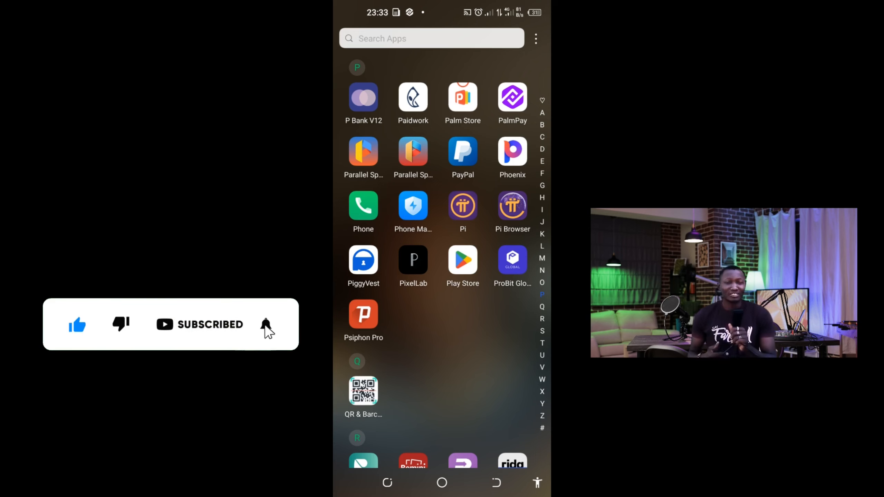
# Step: Launch PalmPay and land on its Home screen with balance and services
pyautogui.click(266, 324)
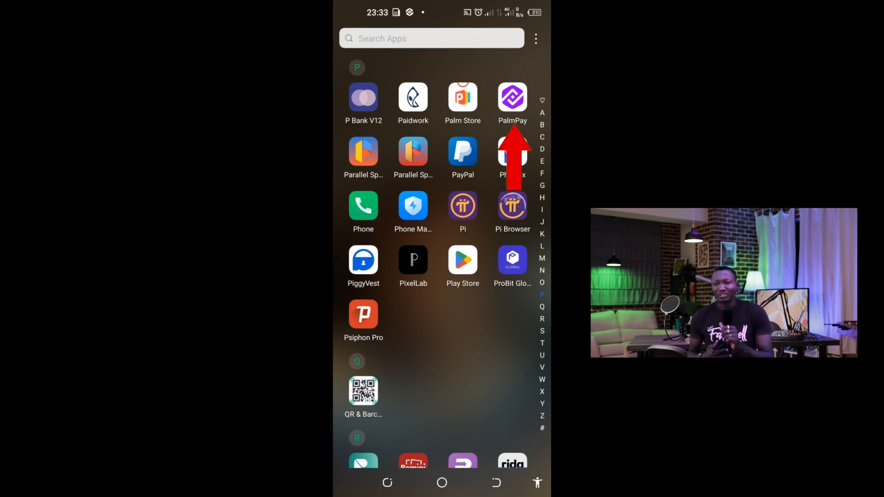
pyautogui.click(511, 98)
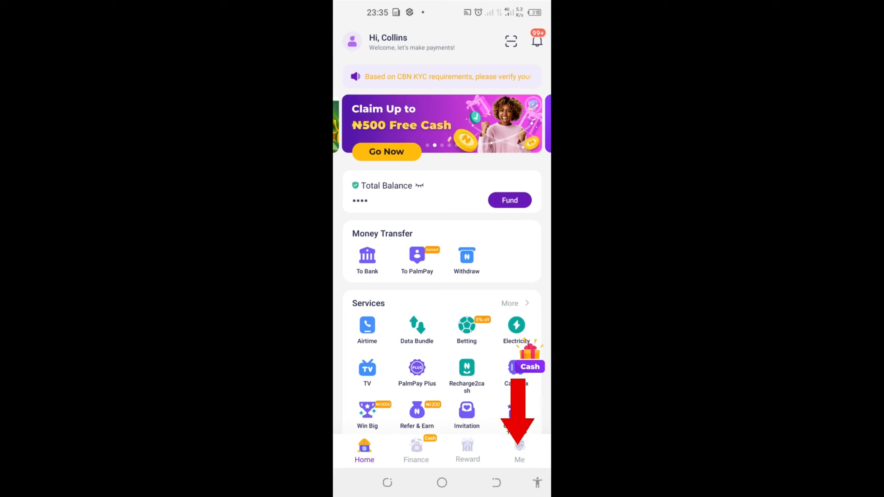
# Step: Go to the Me page, peek at Transaction History, and return to the account options
pyautogui.click(519, 451)
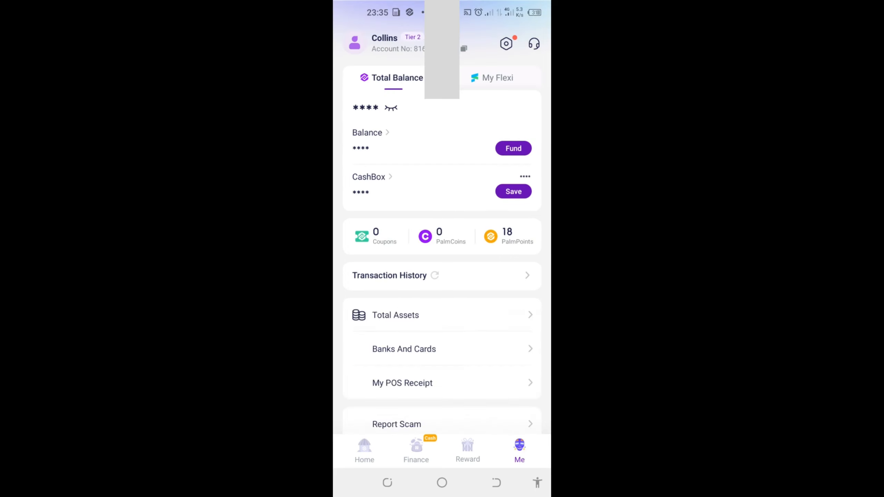
pyautogui.click(434, 275)
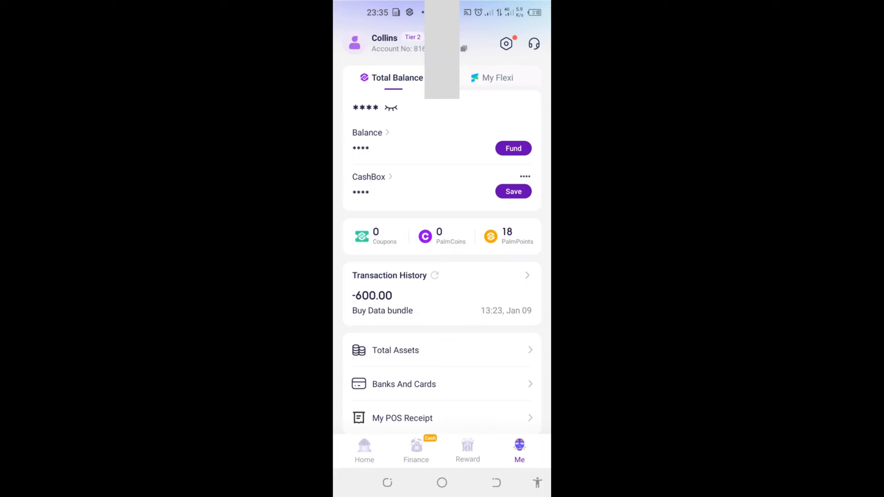
pyautogui.click(389, 275)
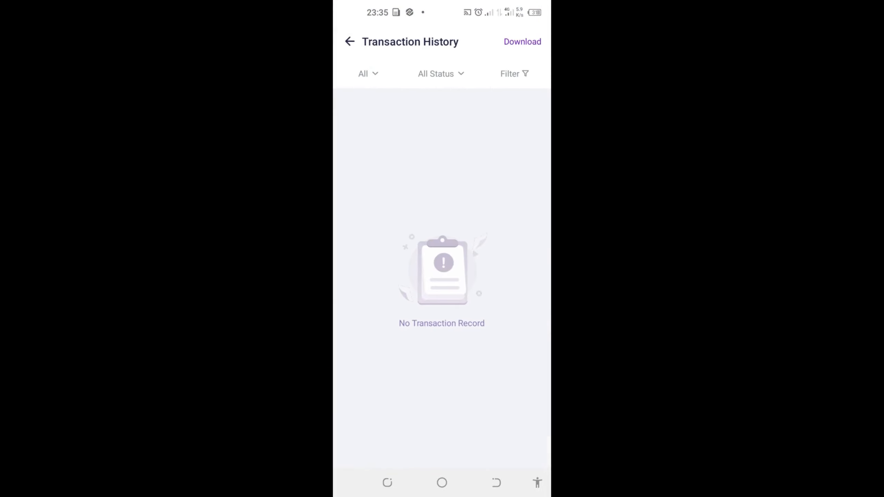
pyautogui.click(349, 42)
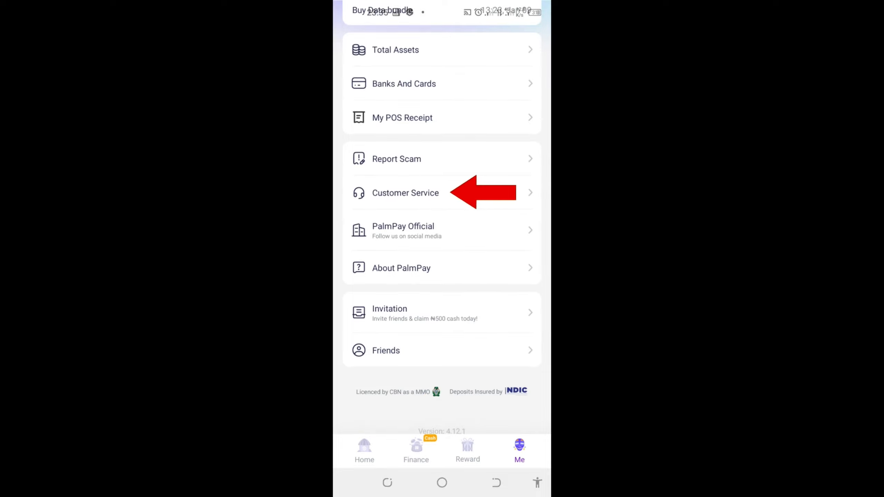
# Step: Reach Customer Service and bring up its contact options: chat, phone and email
pyautogui.click(405, 193)
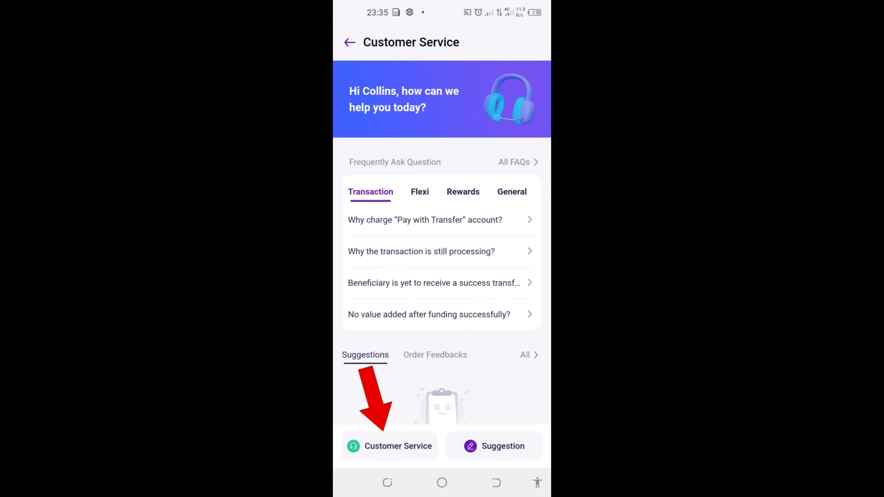
pyautogui.click(398, 446)
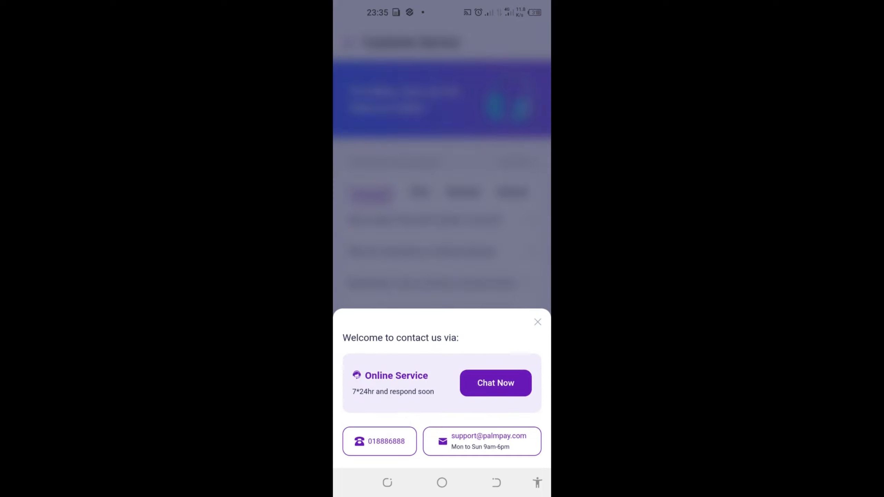